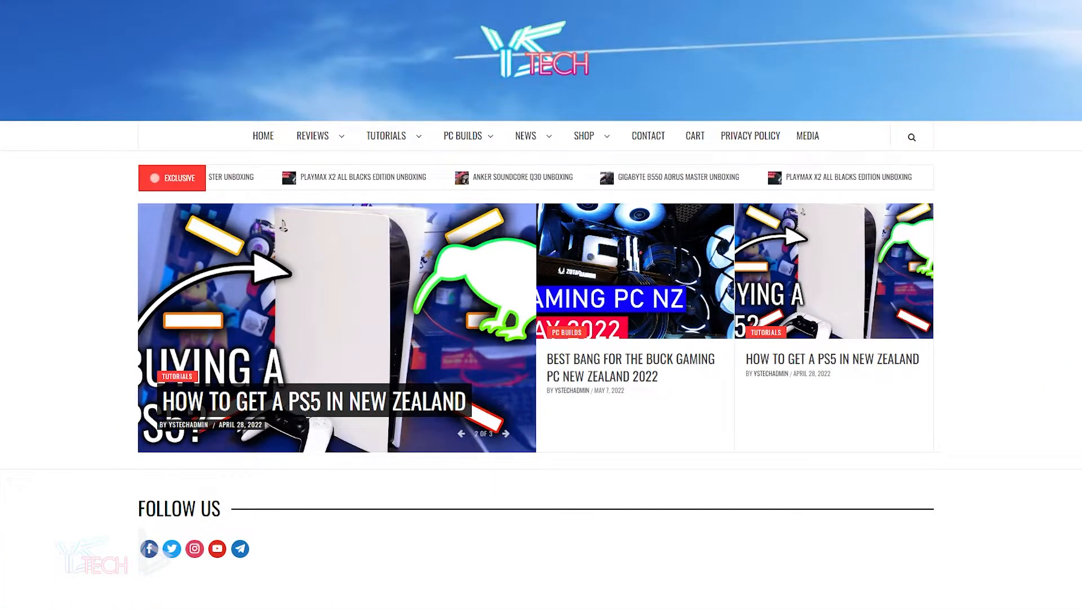
scroll("down", 3)
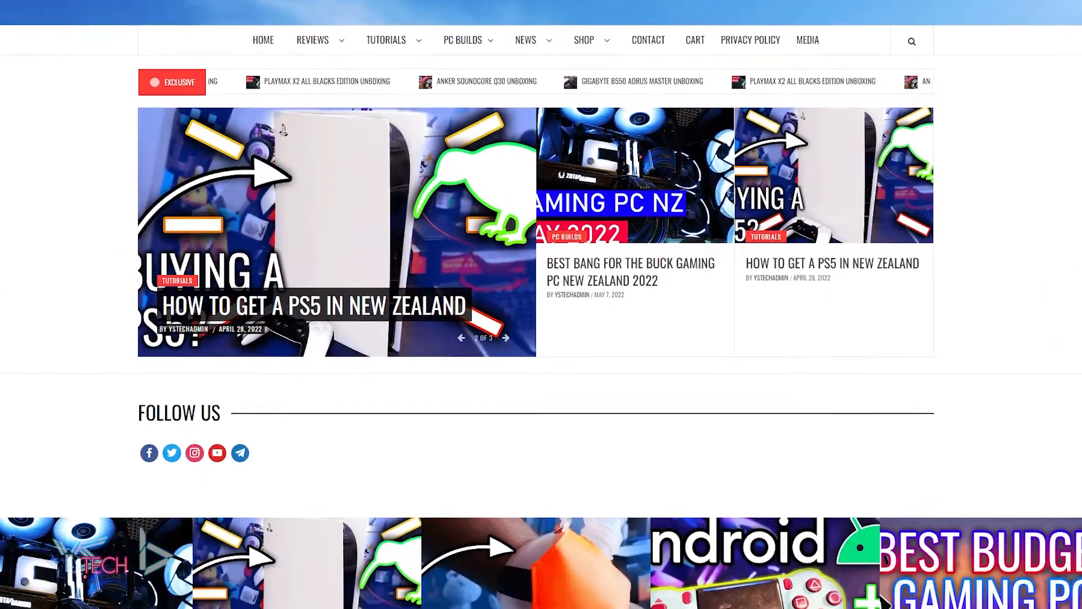